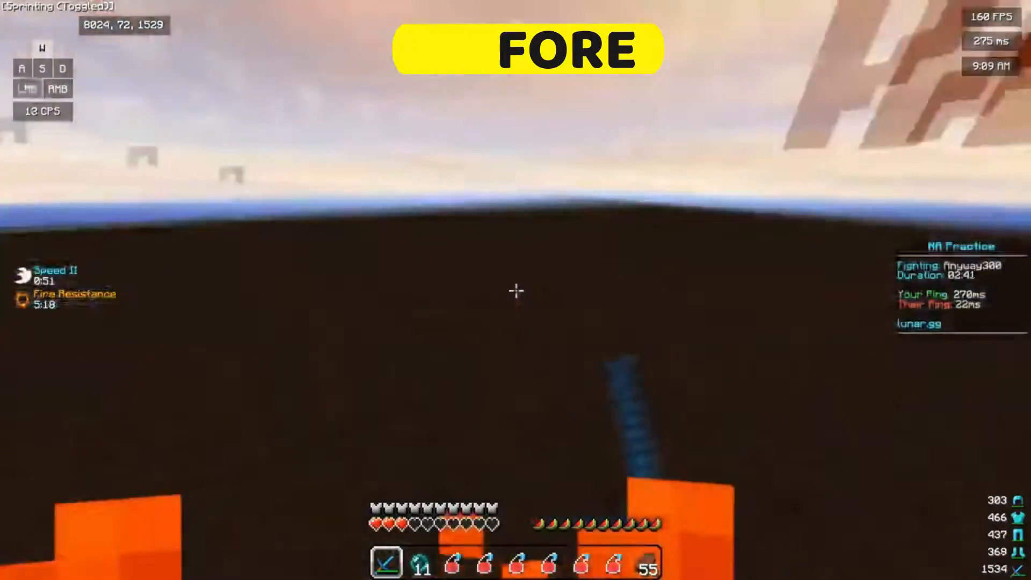
# Extract the Boost Internet WinRAR archive on the desktop using Extract Here.
pyautogui.click(515, 290)
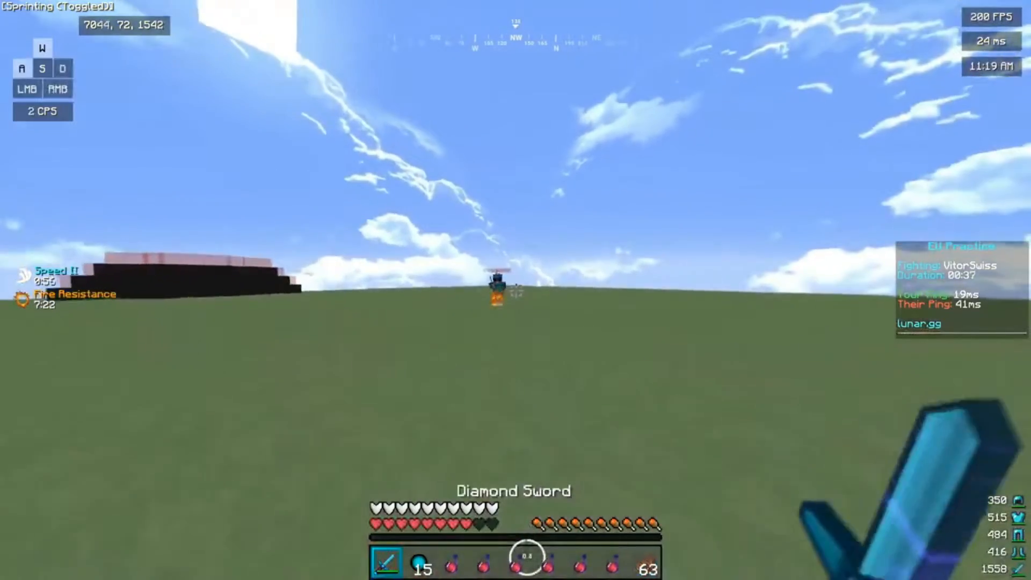
pyautogui.click(515, 290)
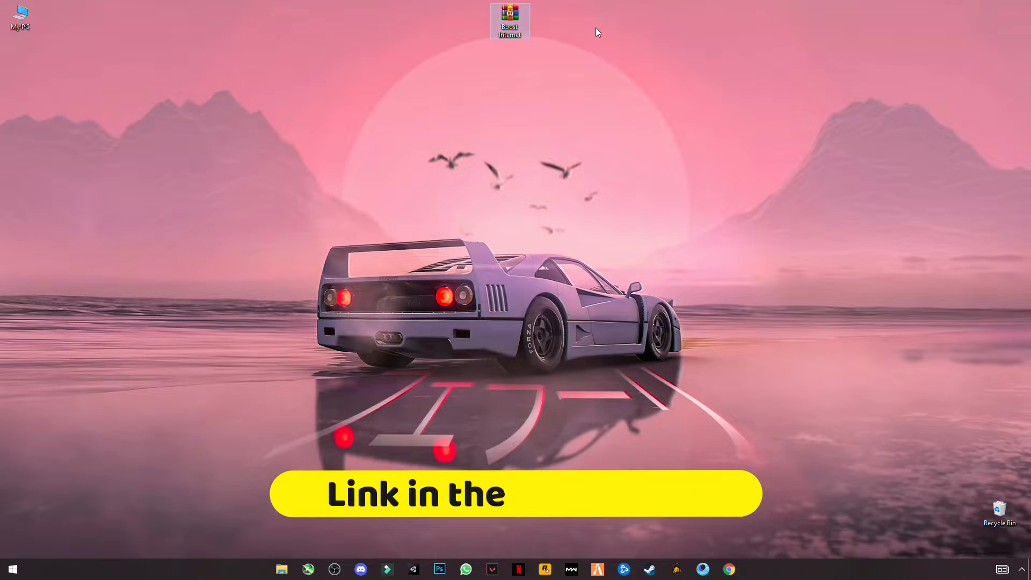
pyautogui.moveTo(510, 20)
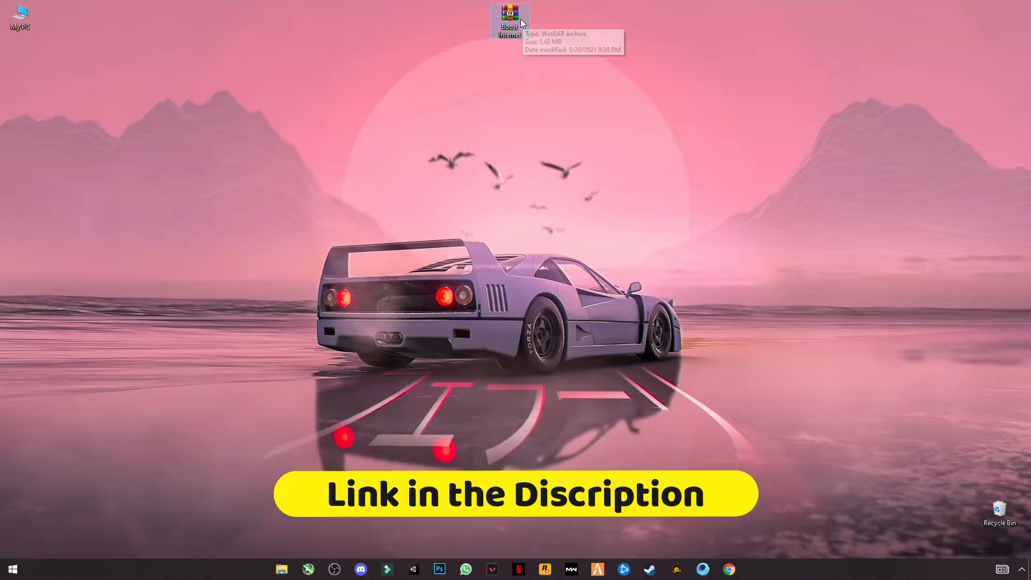
pyautogui.rightClick(509, 21)
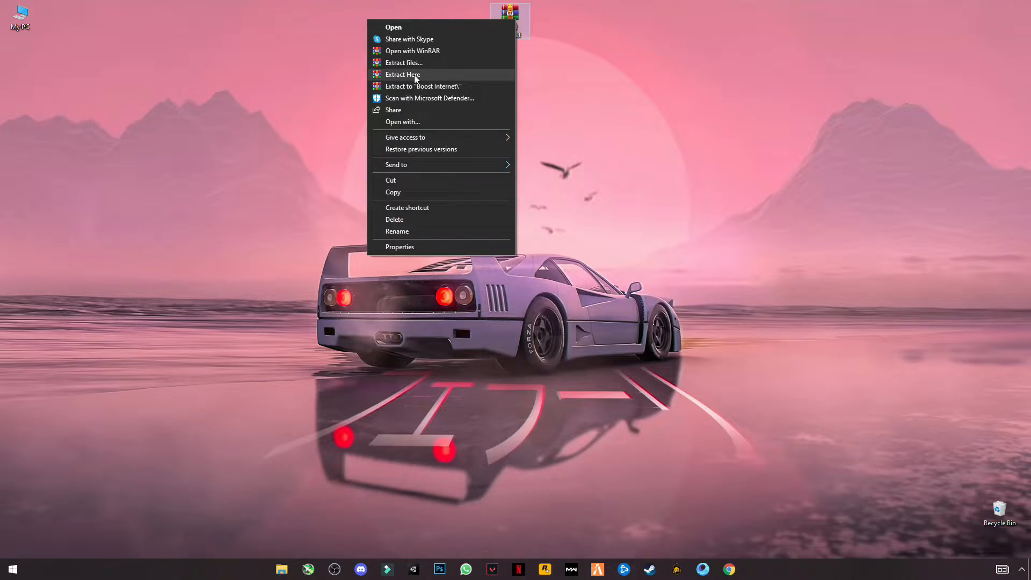
pyautogui.click(402, 74)
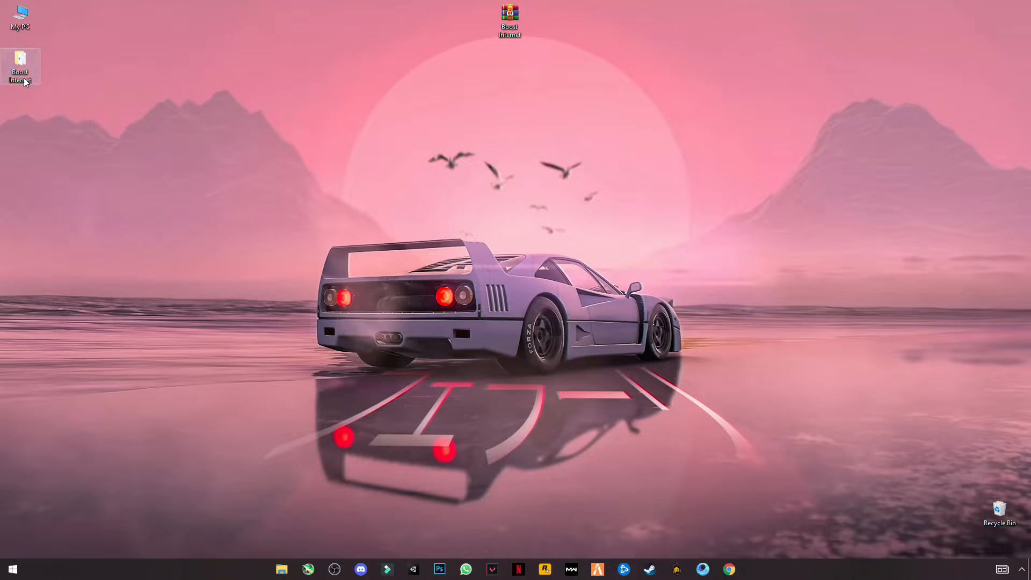
# Open the extracted Boost Internet folder and run dxcpl to bring up DirectX Properties.
pyautogui.doubleClick(20, 66)
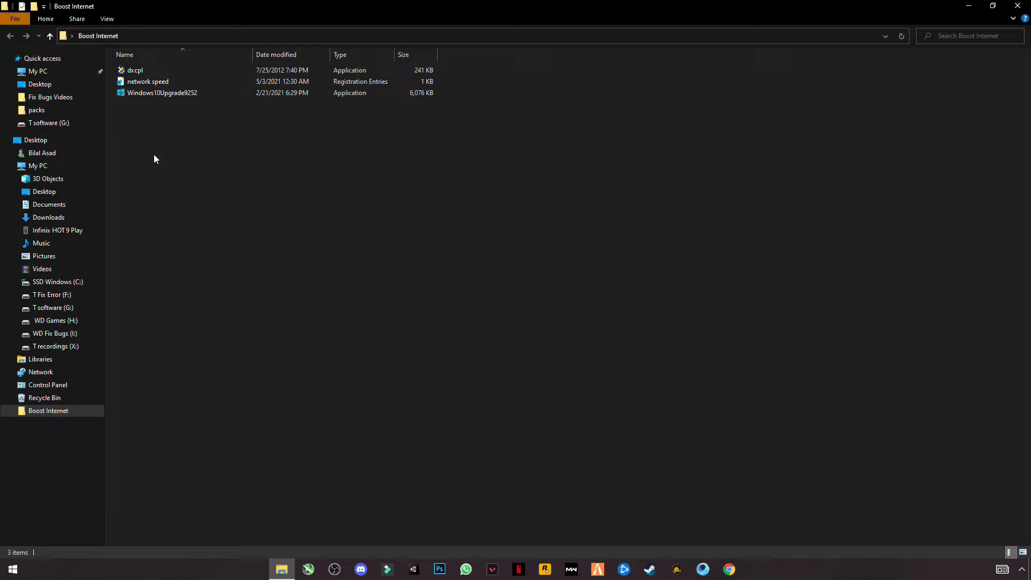
pyautogui.moveTo(129, 97)
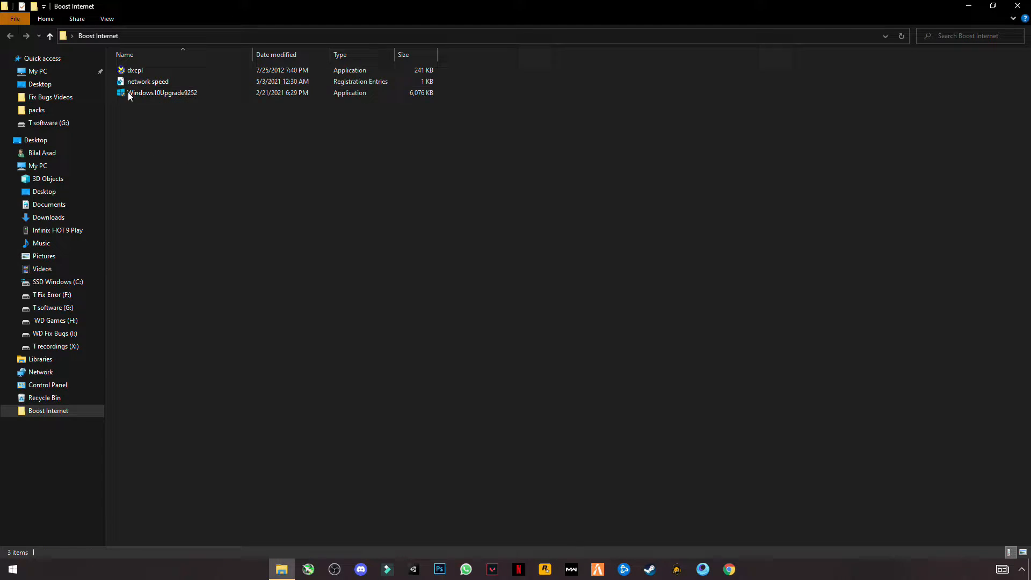
pyautogui.moveTo(140, 73)
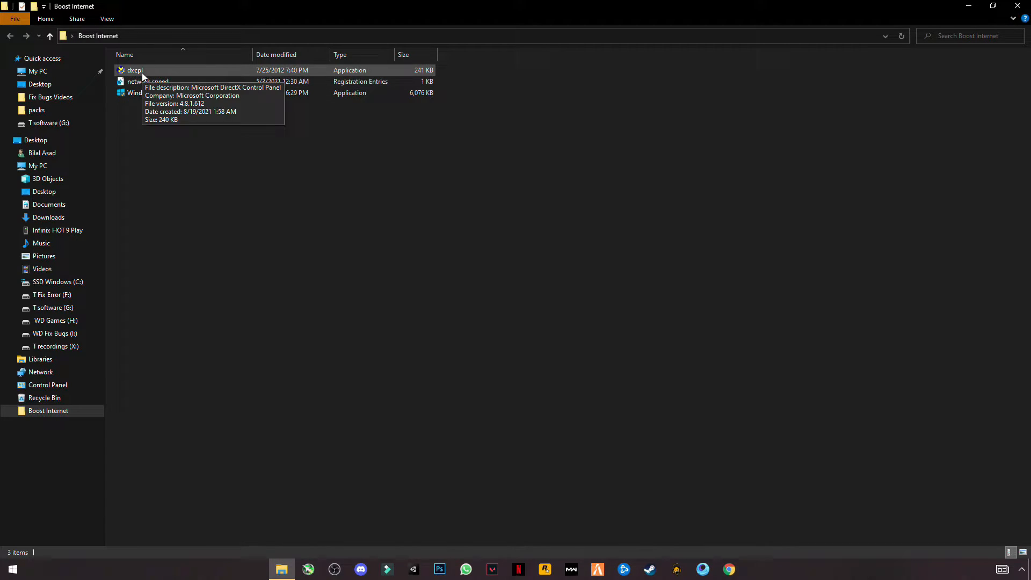
pyautogui.click(135, 70)
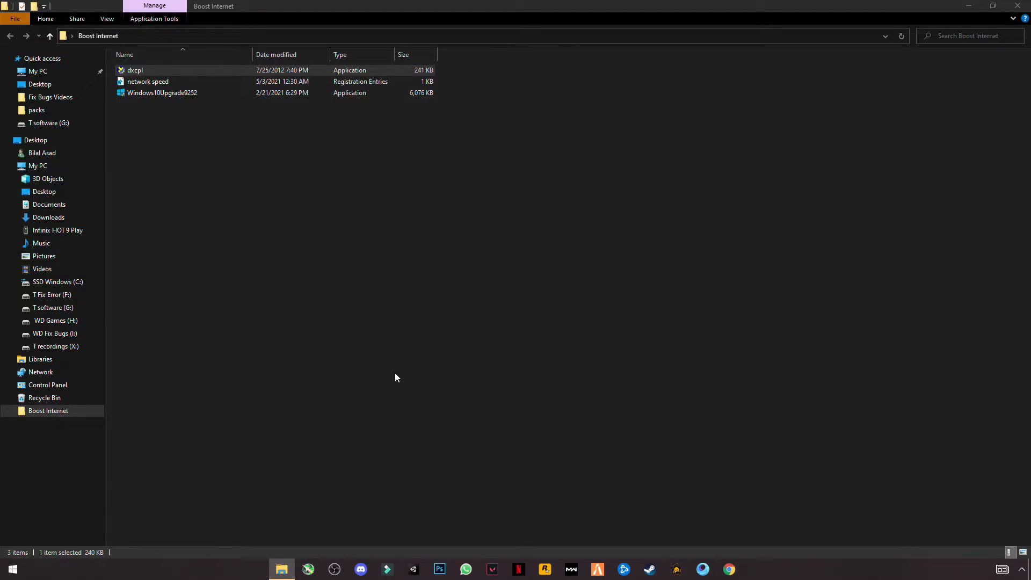
pyautogui.doubleClick(135, 70)
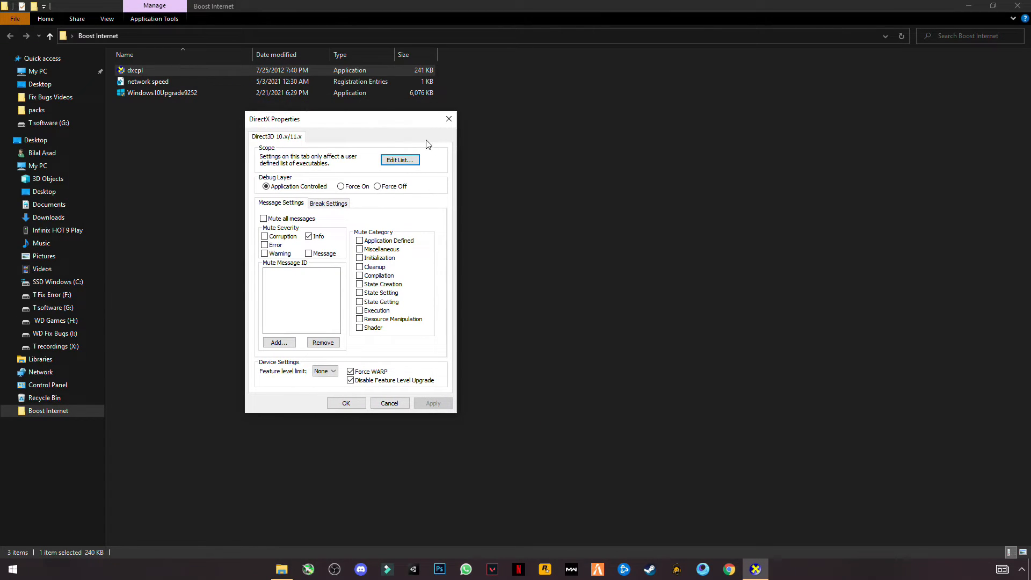
# Add C:\Program Files (x86)\Battle.net\Battle.net.exe to the Direct3D executable list.
pyautogui.click(398, 160)
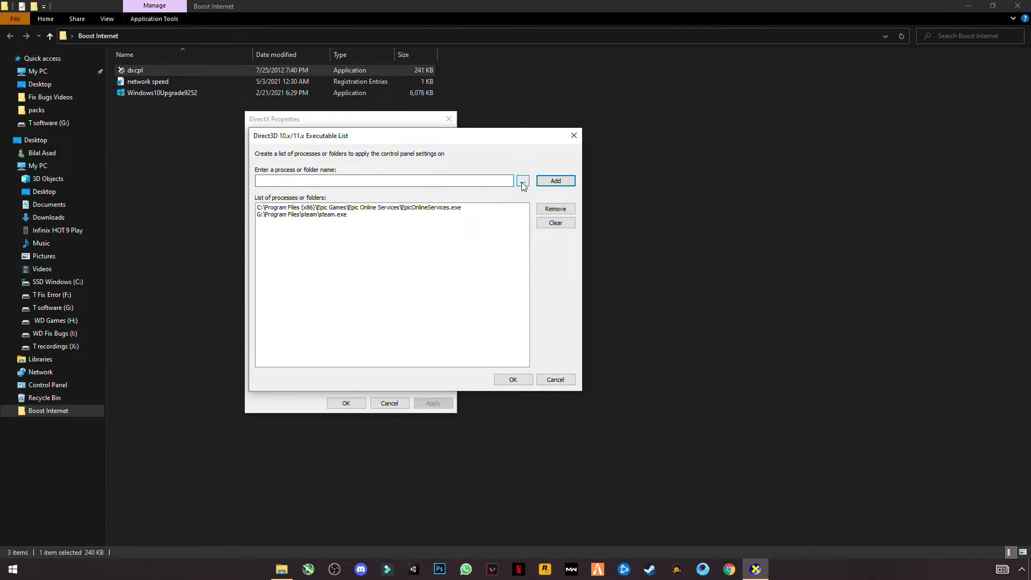
pyautogui.click(522, 180)
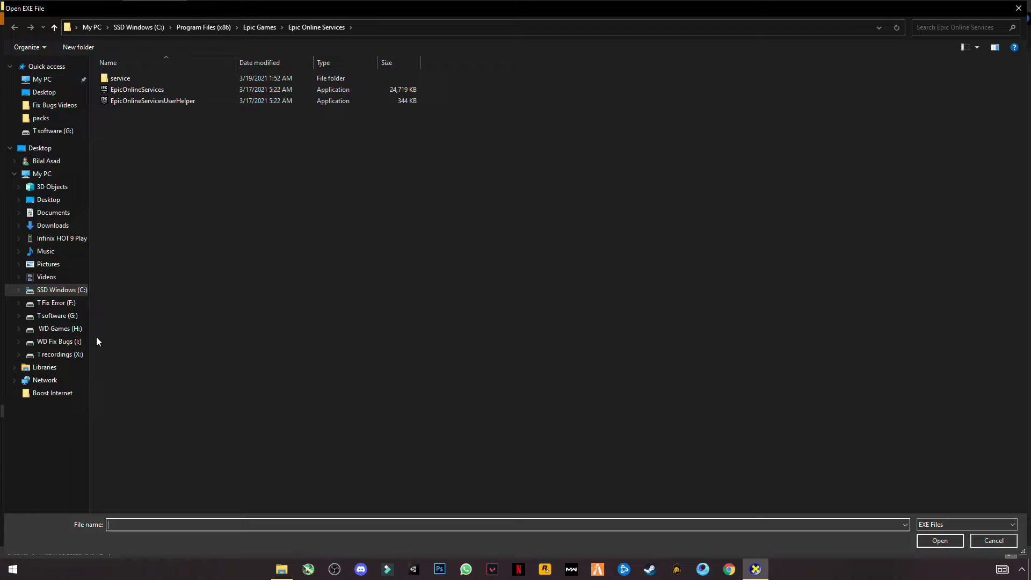
pyautogui.moveTo(103, 389)
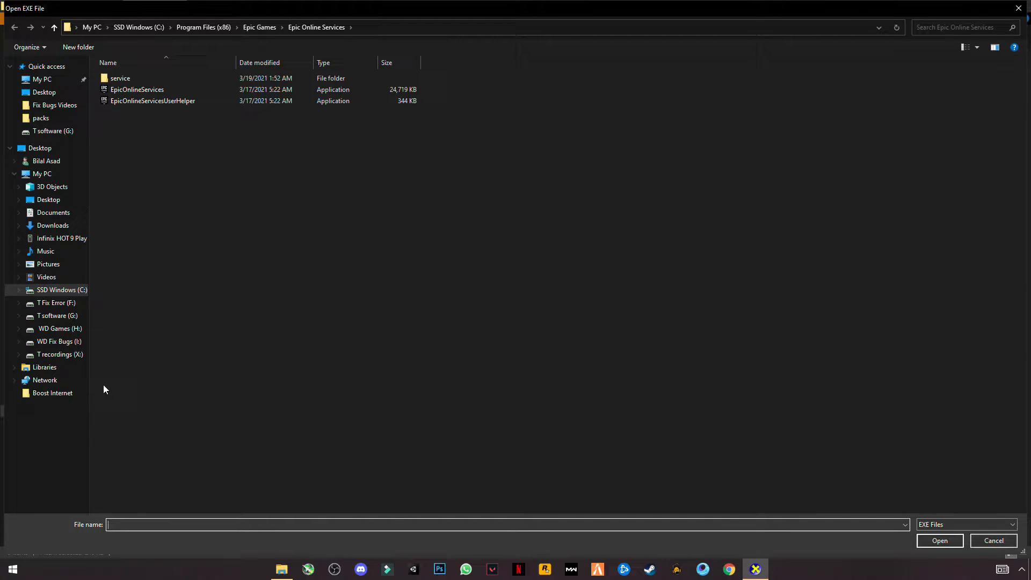
pyautogui.click(55, 302)
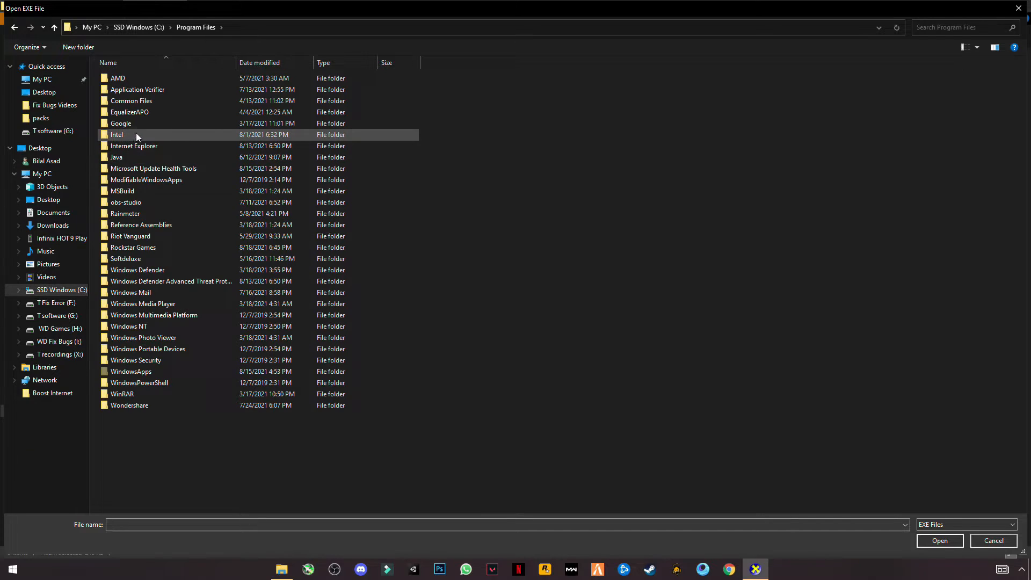
pyautogui.click(155, 168)
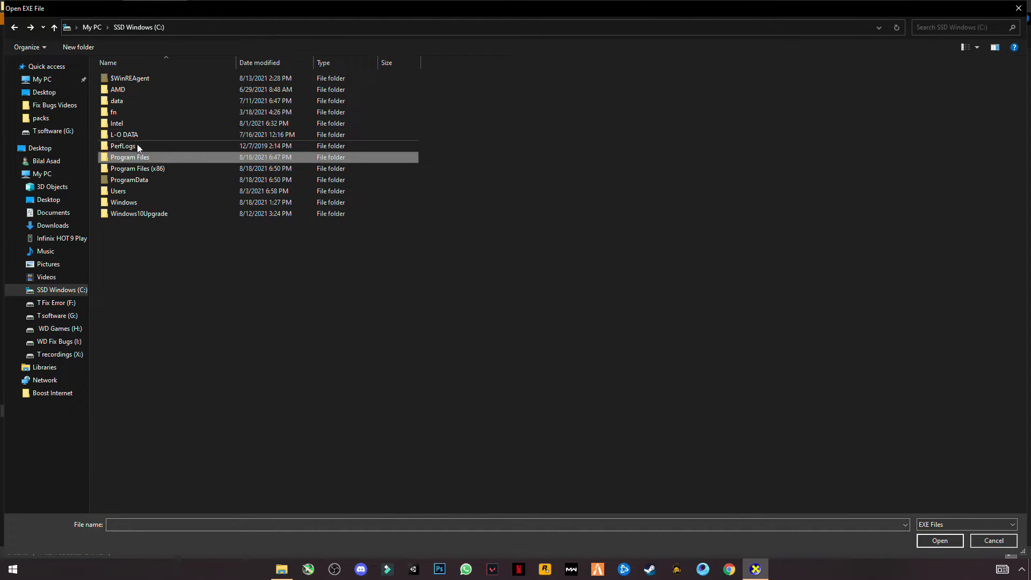
pyautogui.doubleClick(137, 168)
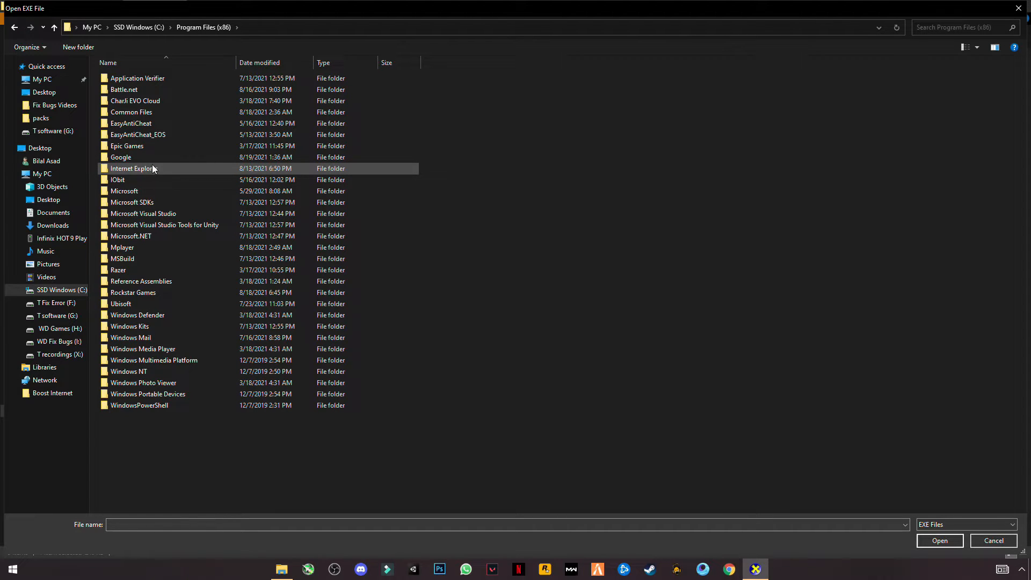
pyautogui.click(123, 90)
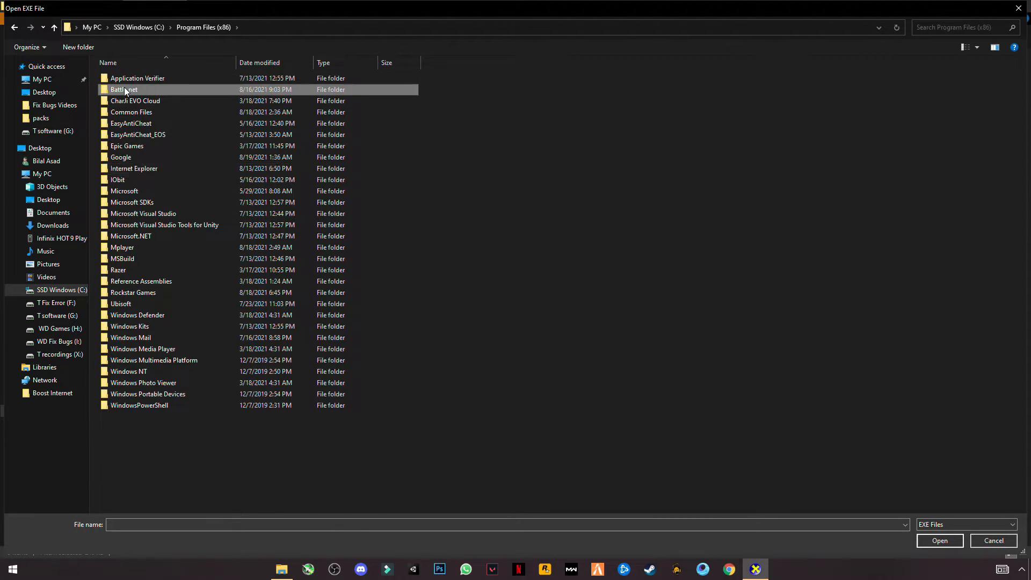
pyautogui.doubleClick(124, 90)
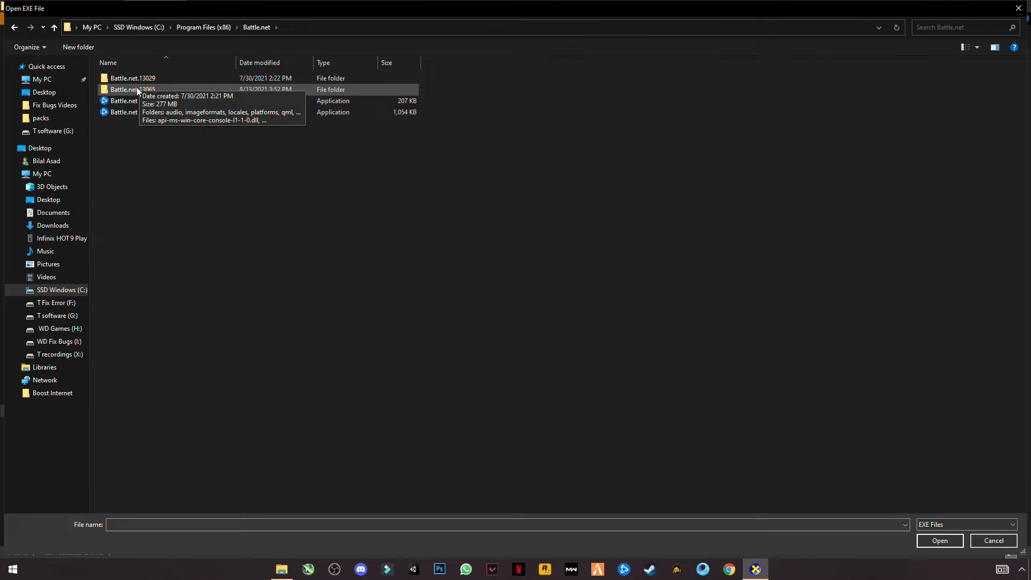
pyautogui.click(123, 112)
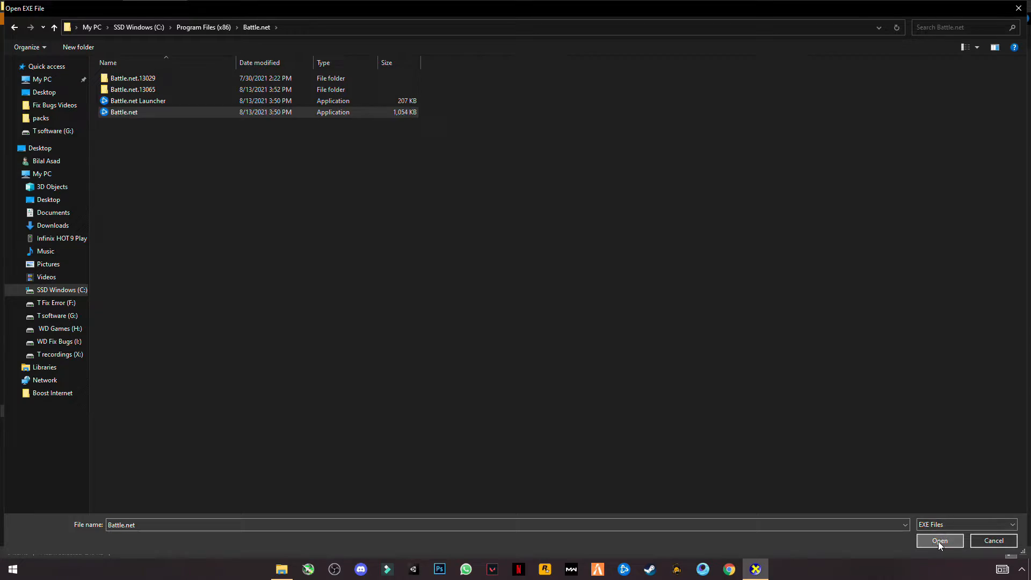
pyautogui.click(939, 540)
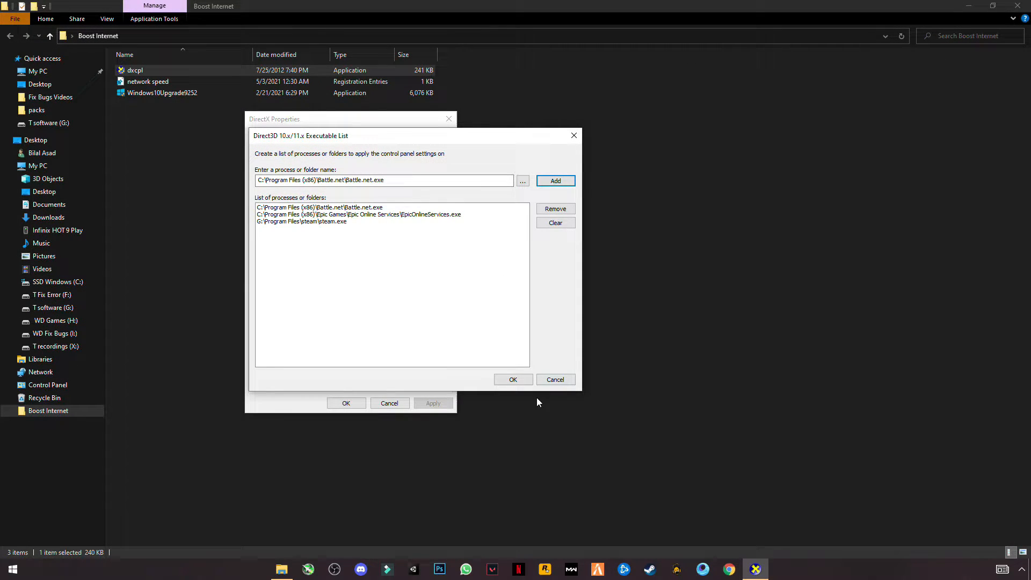
# Accept the list, enable Force WARP and Disable Feature Level Upgrade, apply and close.
pyautogui.click(512, 379)
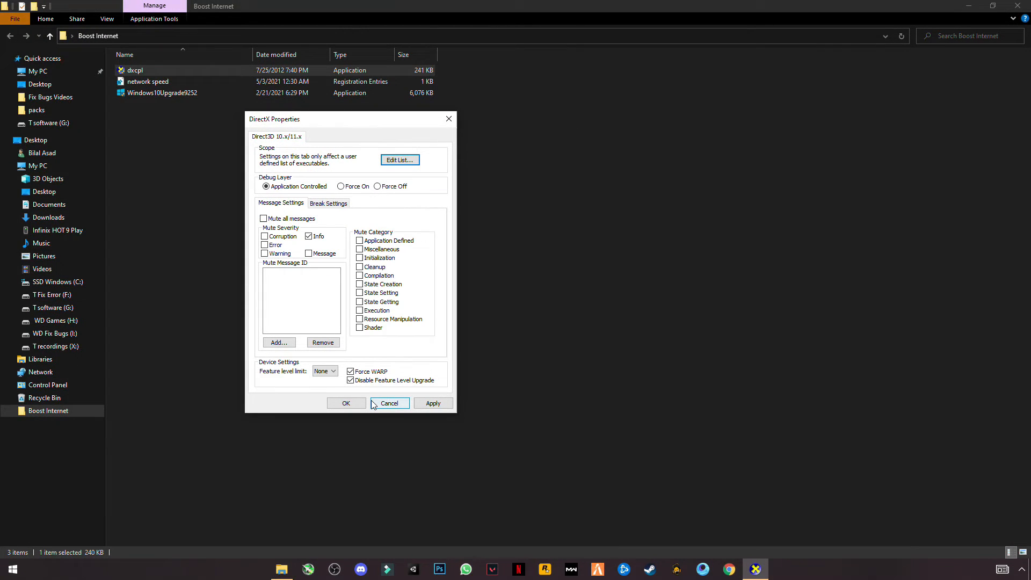
pyautogui.click(351, 380)
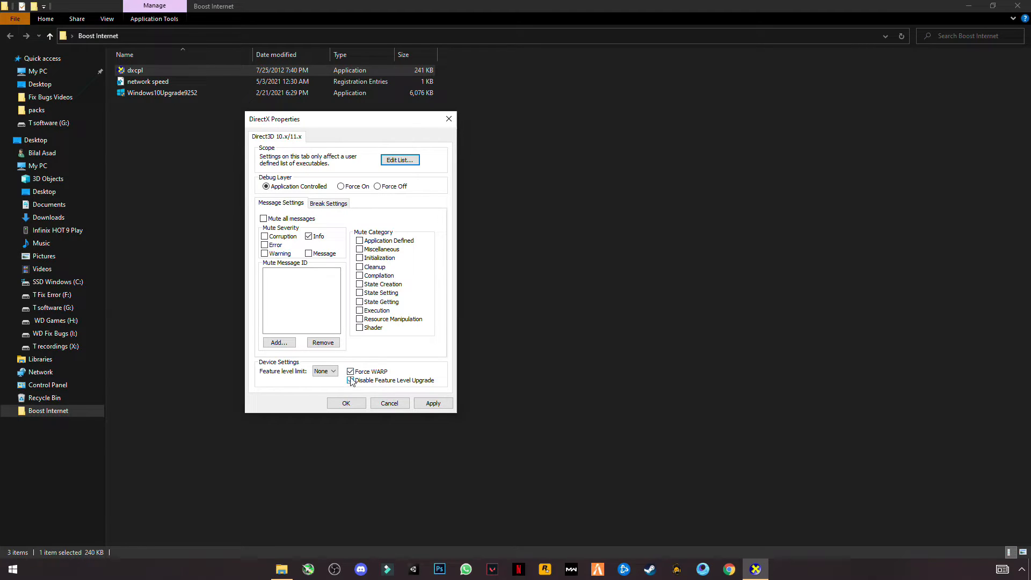
pyautogui.click(350, 380)
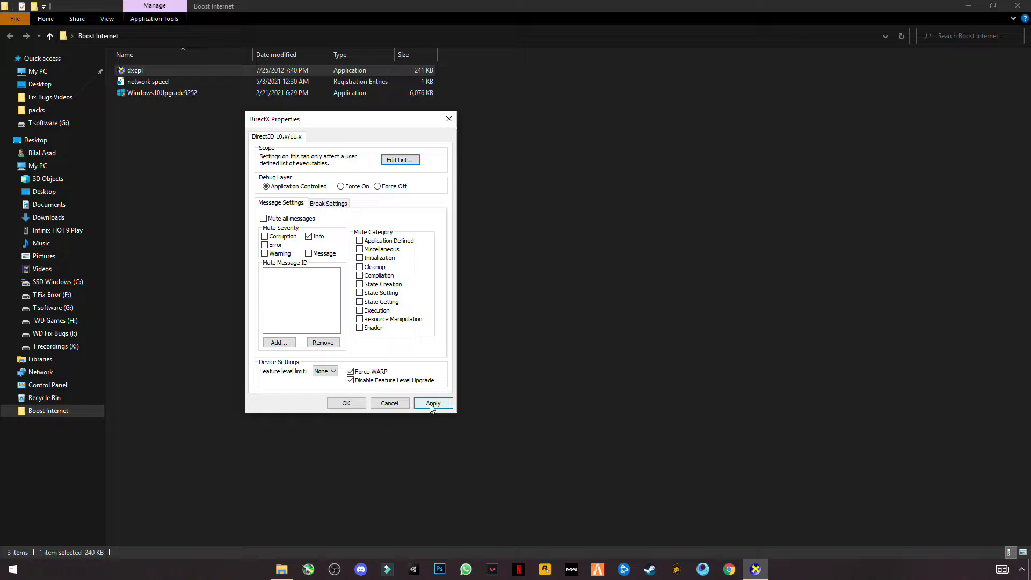
pyautogui.click(433, 402)
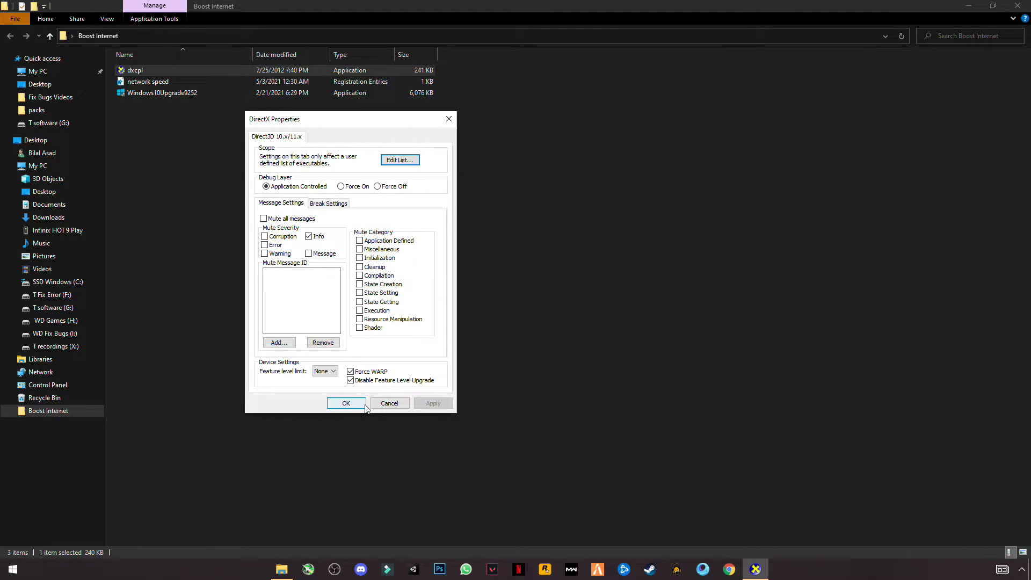
pyautogui.click(345, 403)
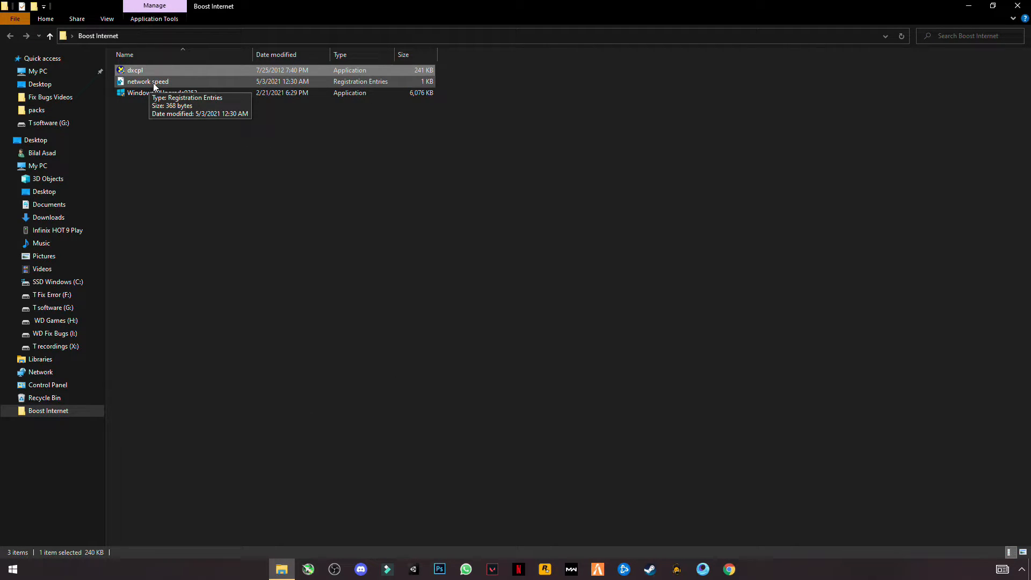
# Merge network speed.reg into the registry and dismiss the success message.
pyautogui.rightClick(146, 81)
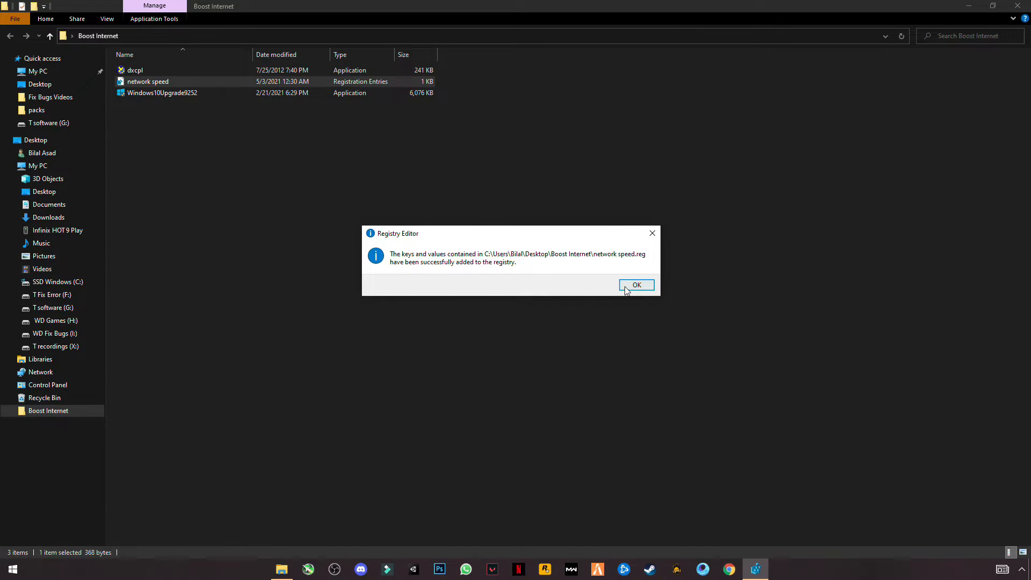
pyautogui.click(636, 285)
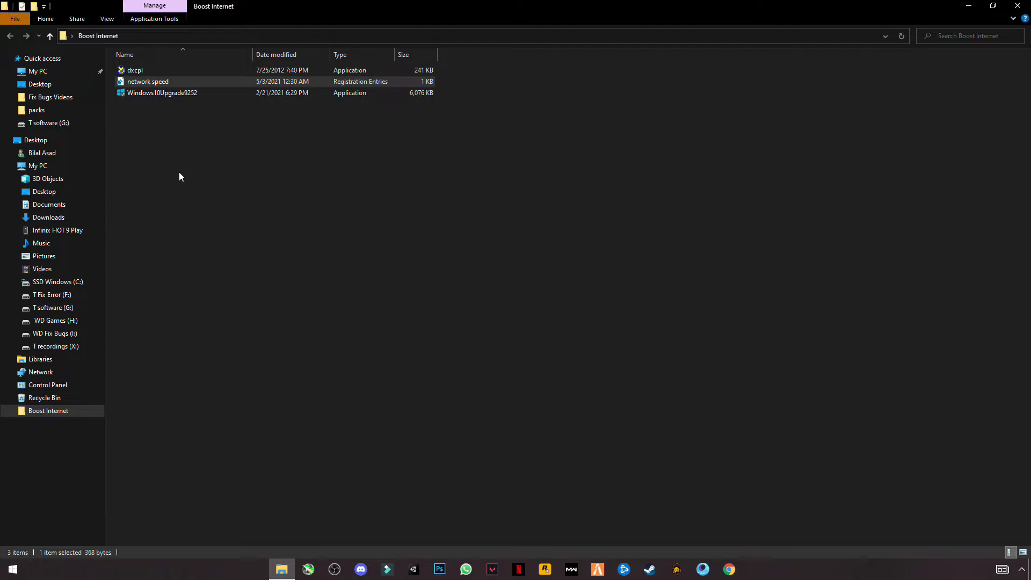
# Run Windows10Upgrade9252 with UAC approval to launch the Windows 10 Update Assistant.
pyautogui.click(161, 93)
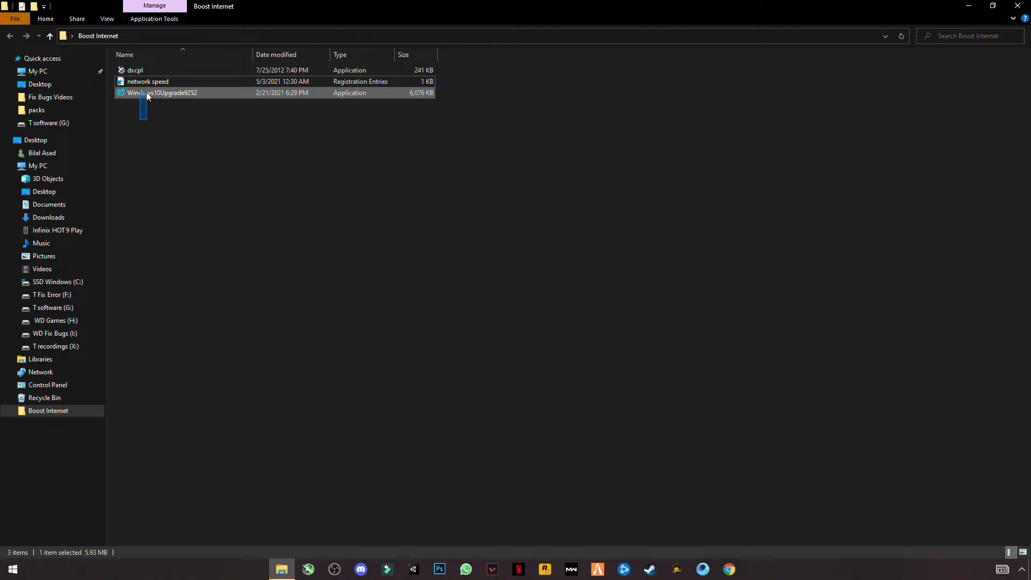
pyautogui.doubleClick(161, 91)
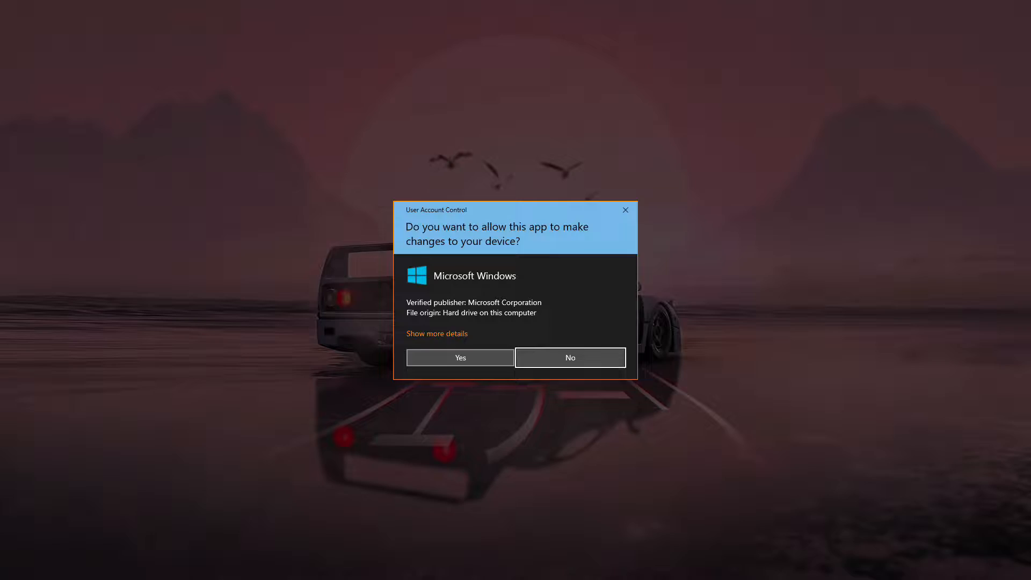
pyautogui.click(459, 357)
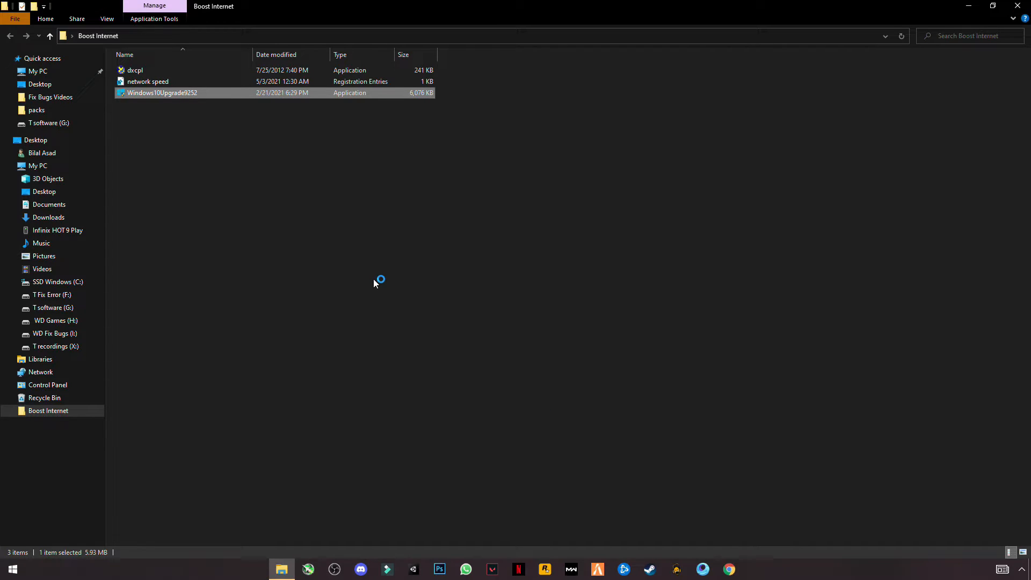
pyautogui.doubleClick(162, 93)
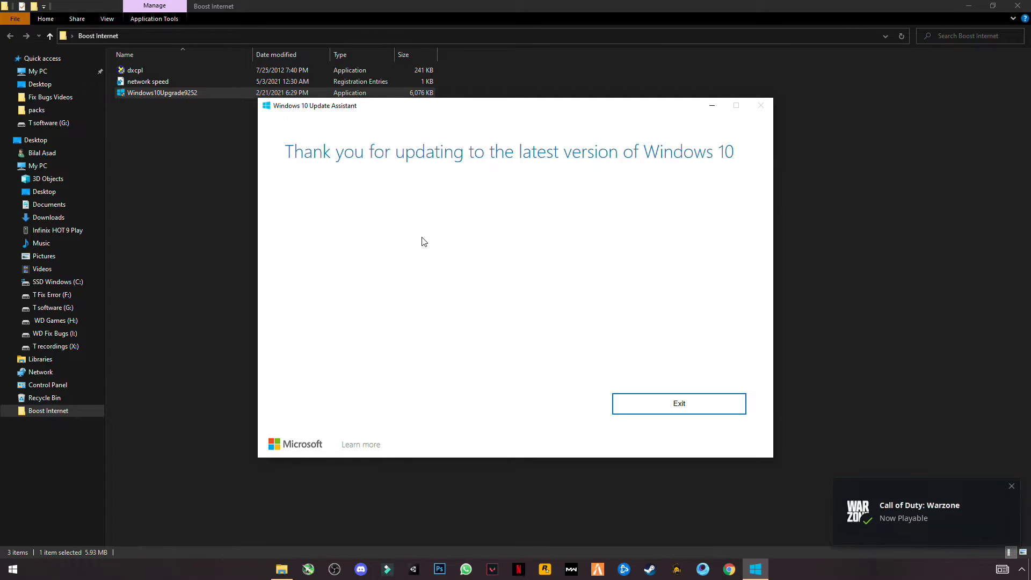
pyautogui.moveTo(519, 144)
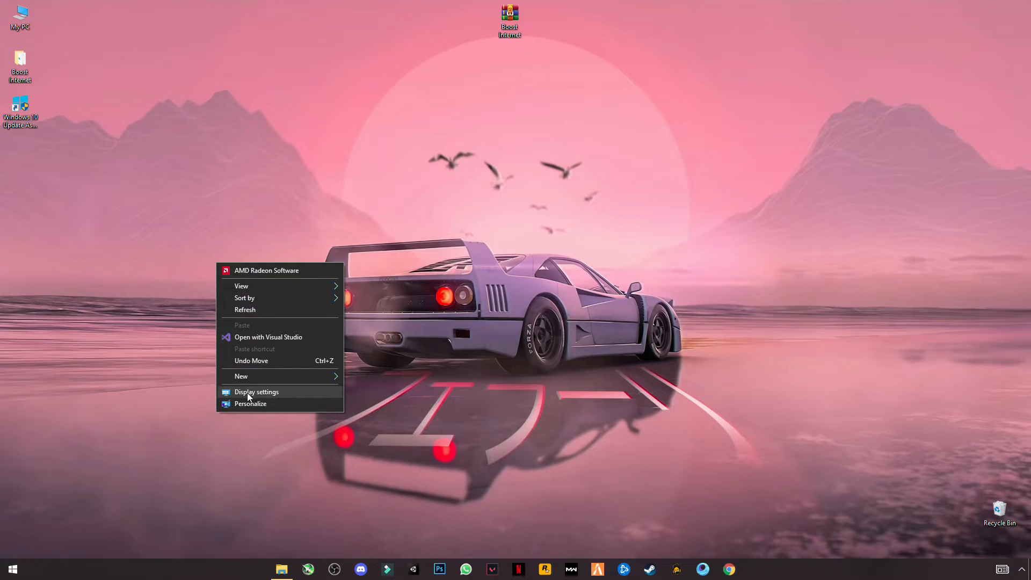
pyautogui.click(257, 391)
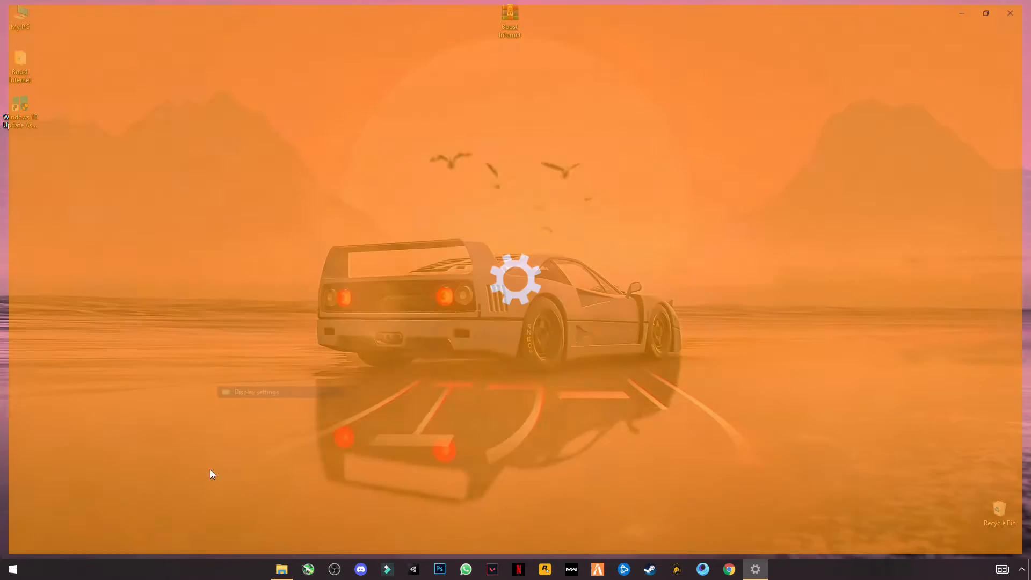
pyautogui.click(257, 392)
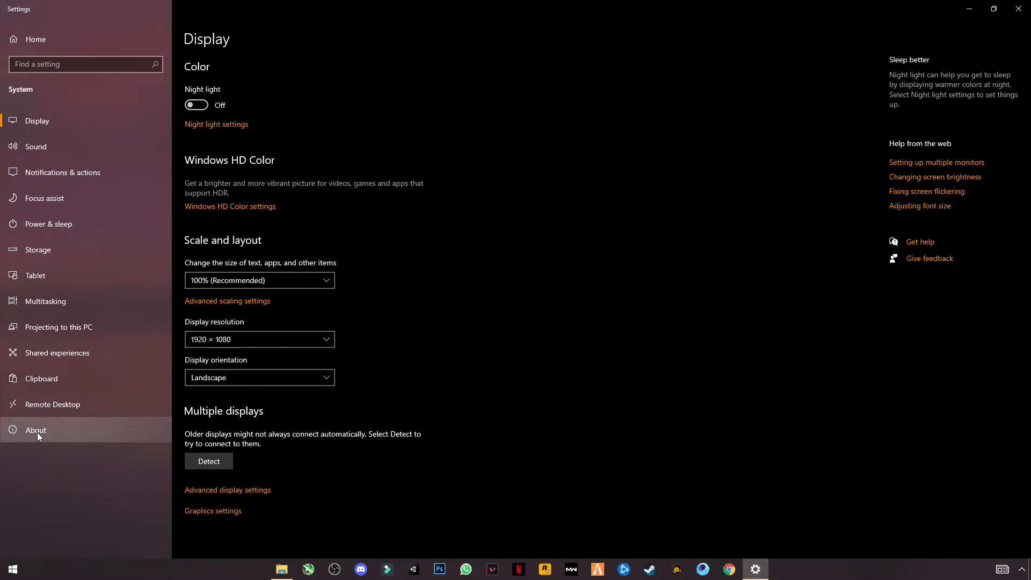
pyautogui.click(35, 430)
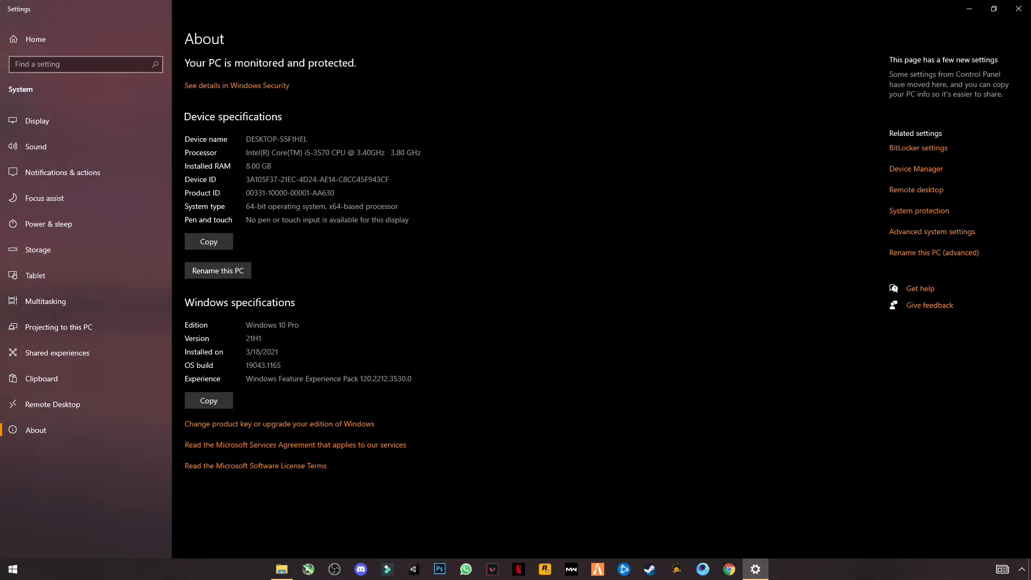
pyautogui.doubleClick(252, 337)
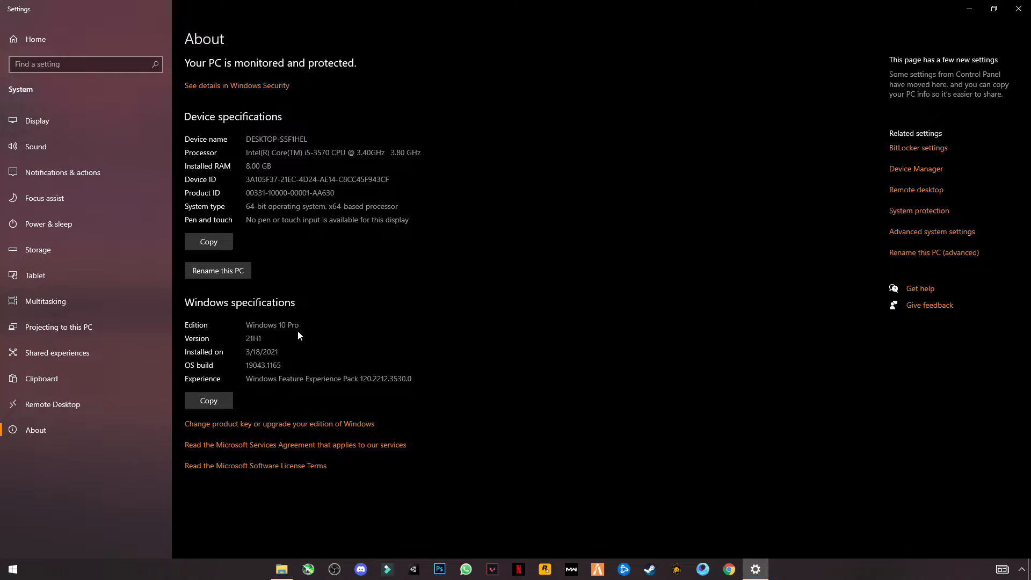
pyautogui.doubleClick(252, 338)
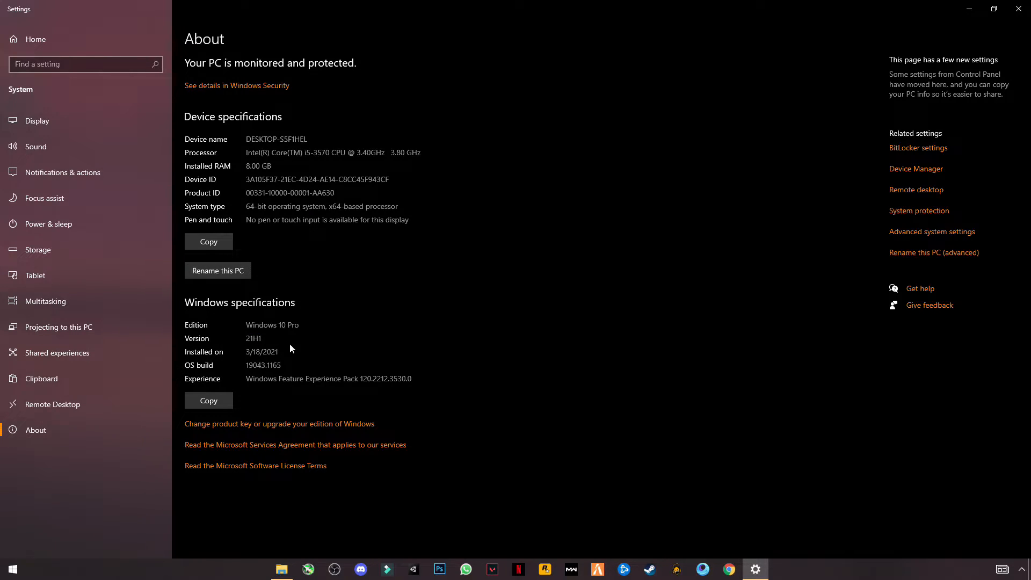
pyautogui.moveTo(1019, 10)
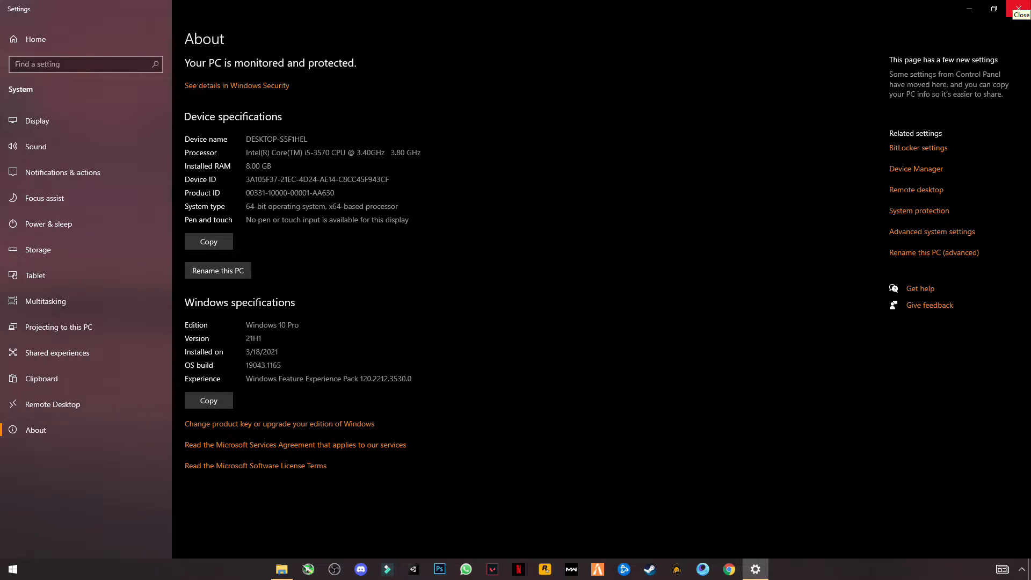
pyautogui.doubleClick(253, 338)
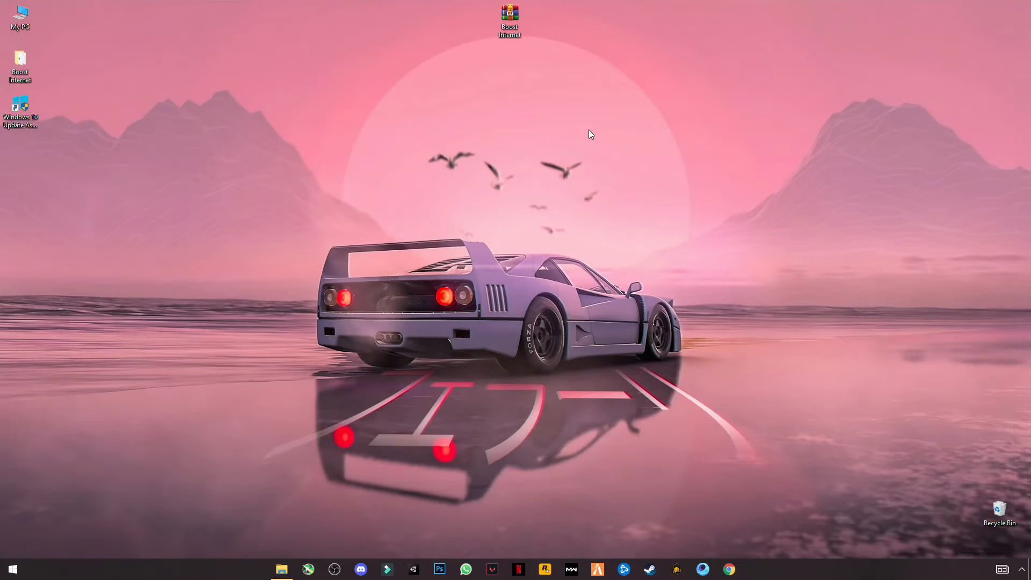
pyautogui.moveTo(21, 111)
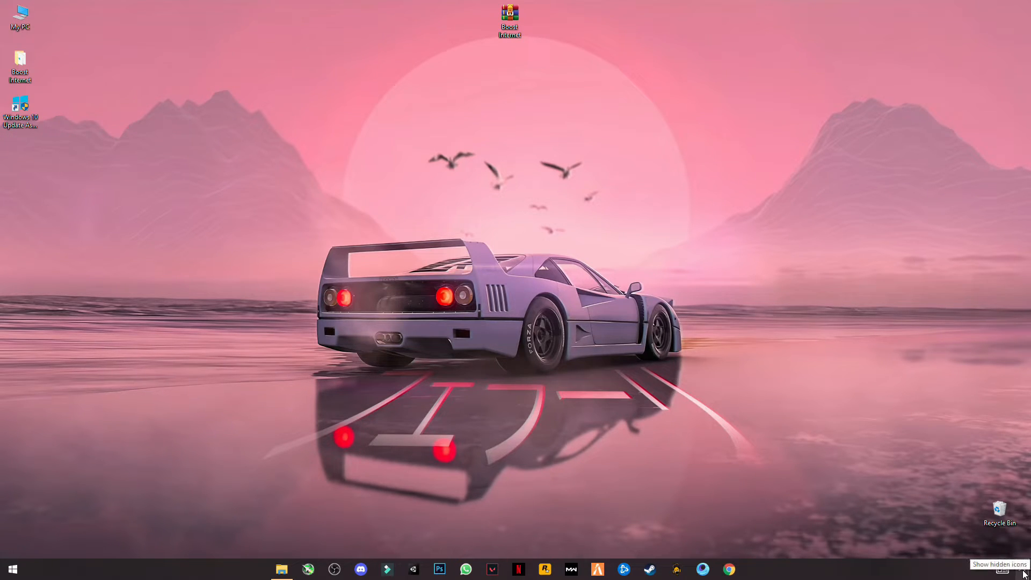
pyautogui.moveTo(936, 552)
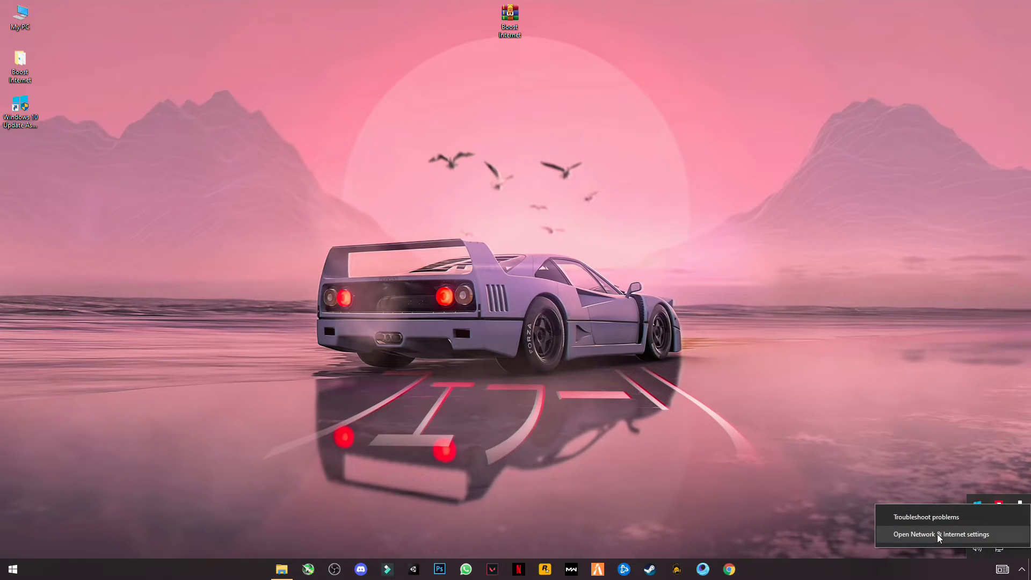
# Open Network & Internet settings from the tray and go to the Ethernet page.
pyautogui.click(939, 534)
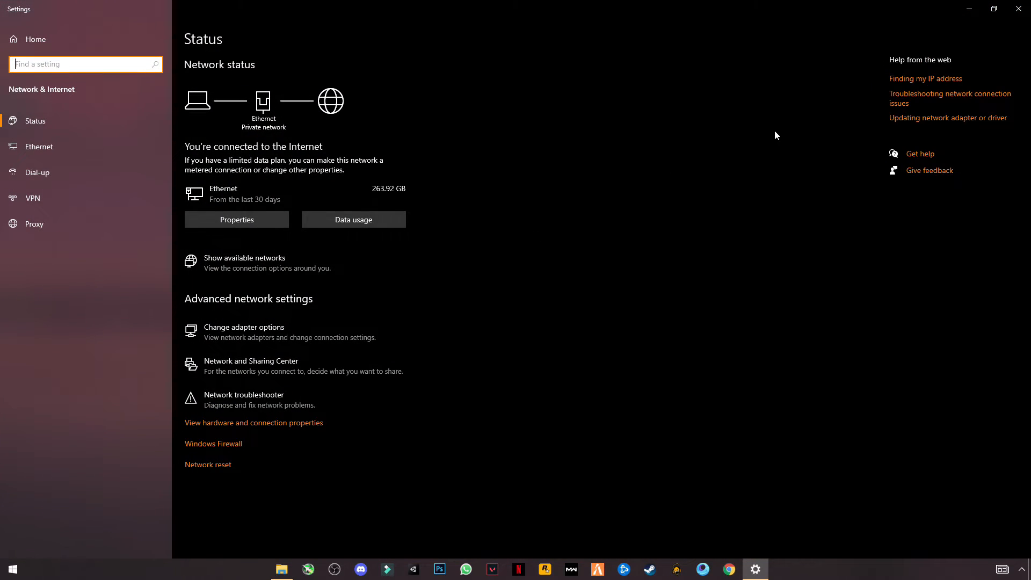
pyautogui.moveTo(84, 172)
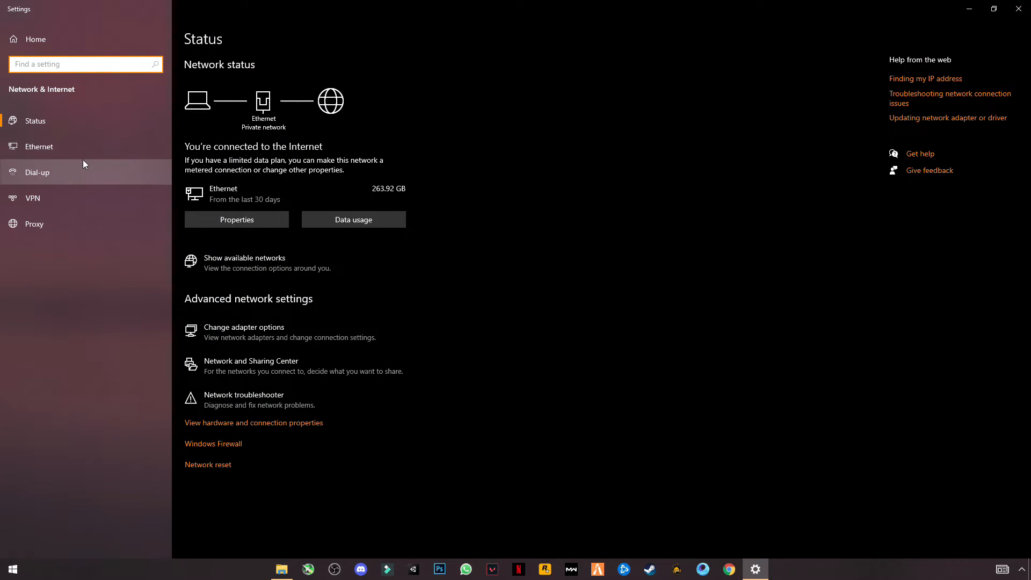
pyautogui.click(38, 146)
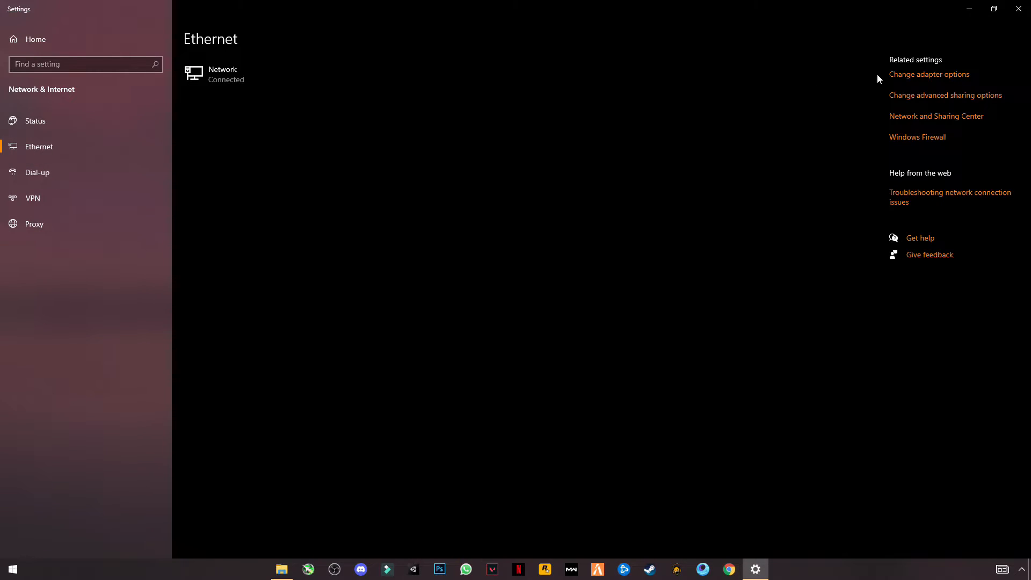
pyautogui.moveTo(924, 77)
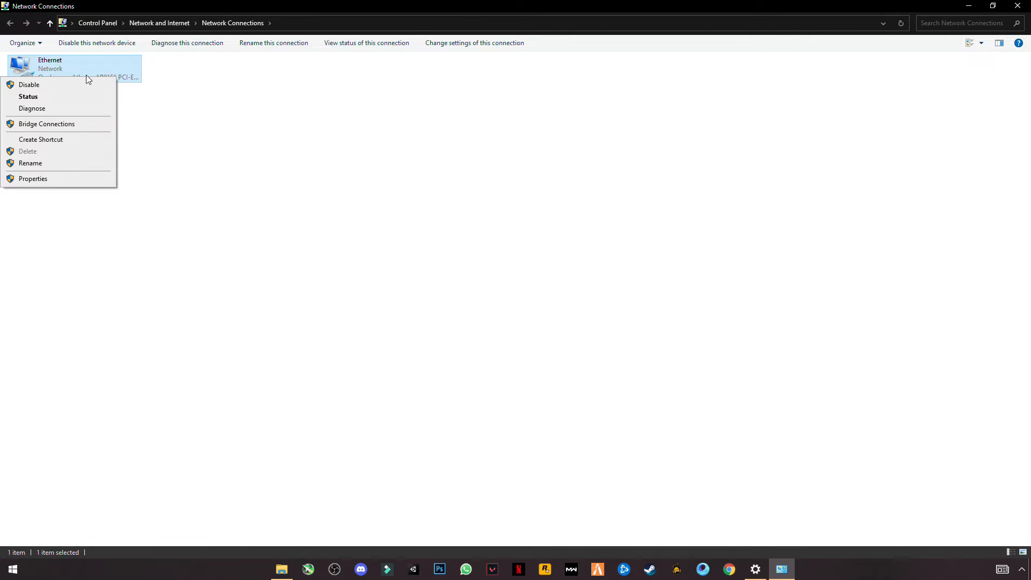
pyautogui.moveTo(92, 191)
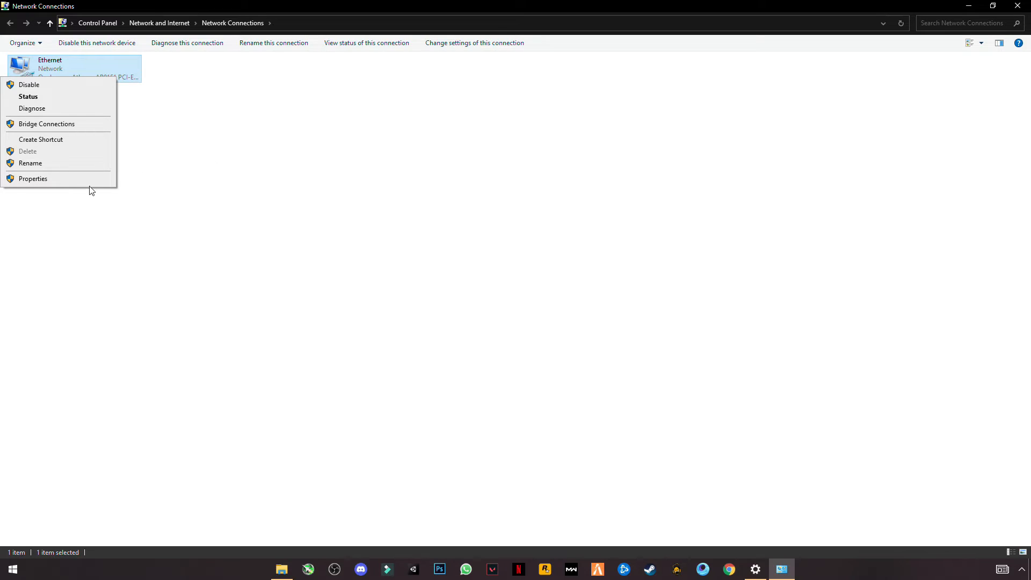
# Open the Ethernet adapter's Internet Protocol Version 4 (TCP/IPv4) properties dialog.
pyautogui.click(33, 178)
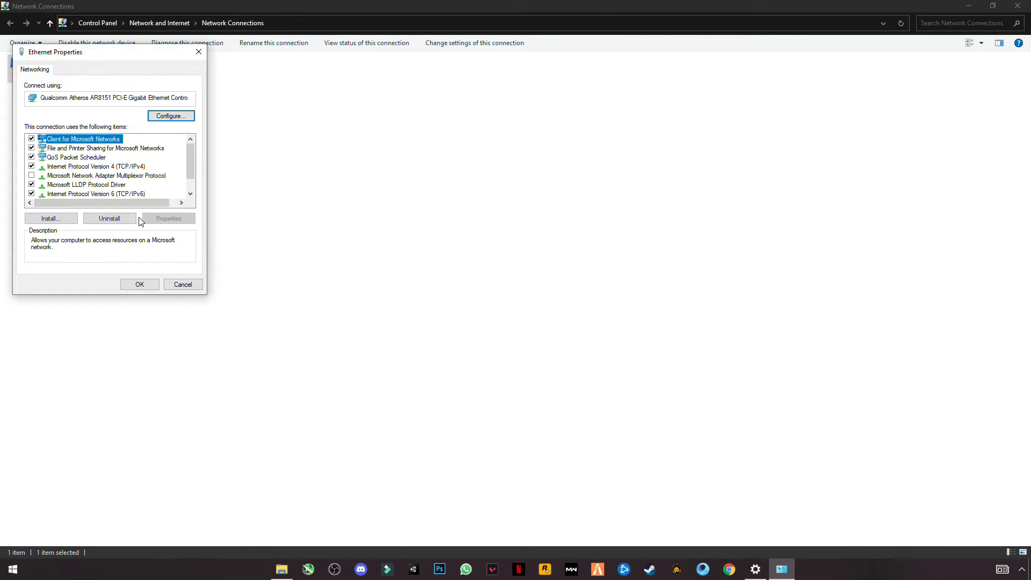
pyautogui.moveTo(82, 174)
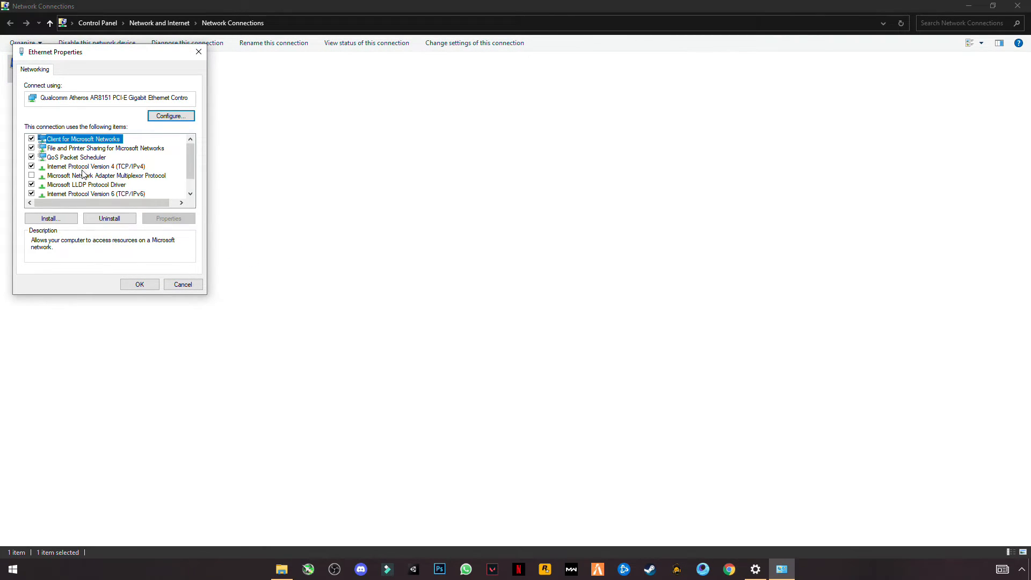
pyautogui.click(96, 166)
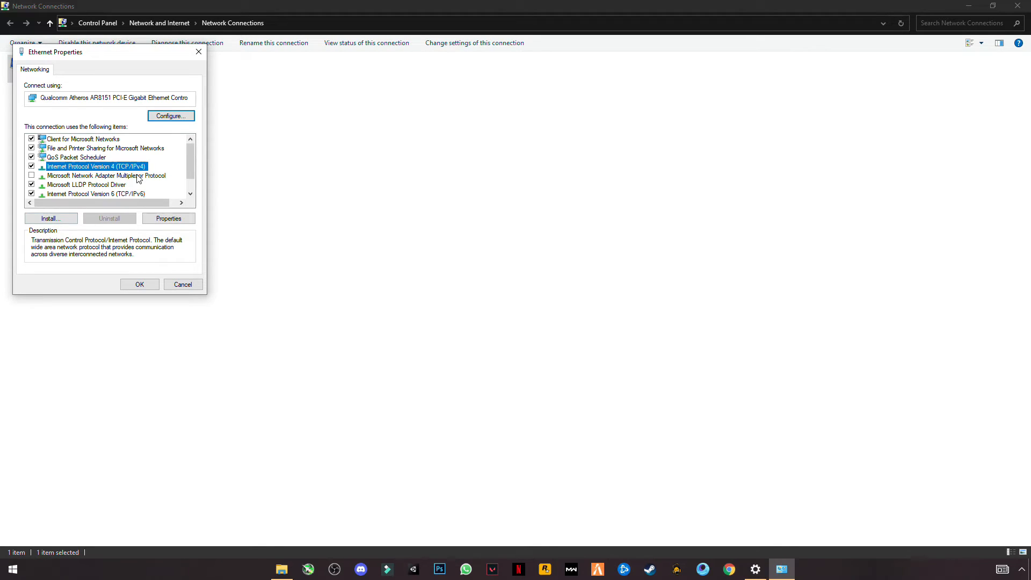
pyautogui.moveTo(168, 219)
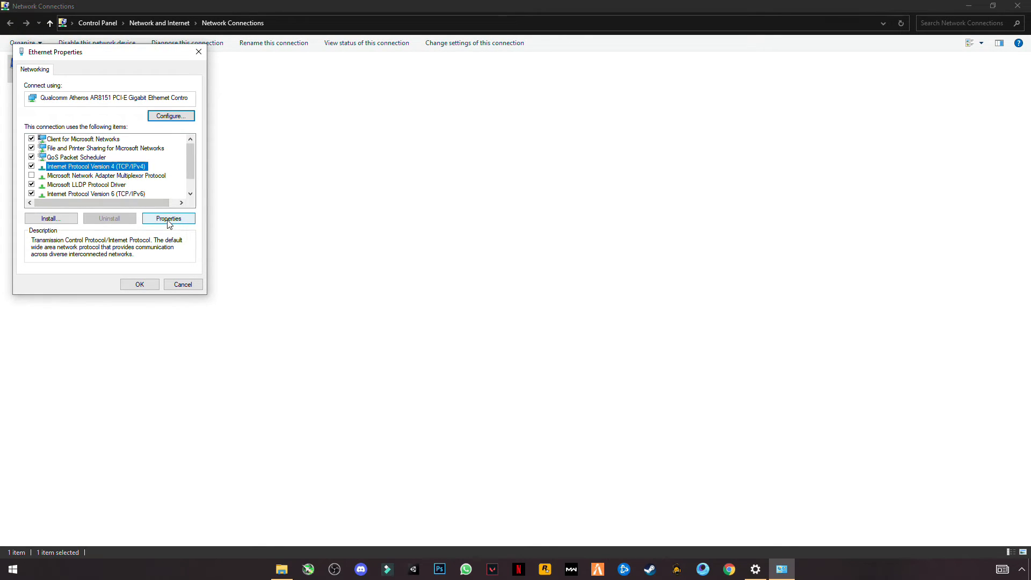
pyautogui.click(168, 219)
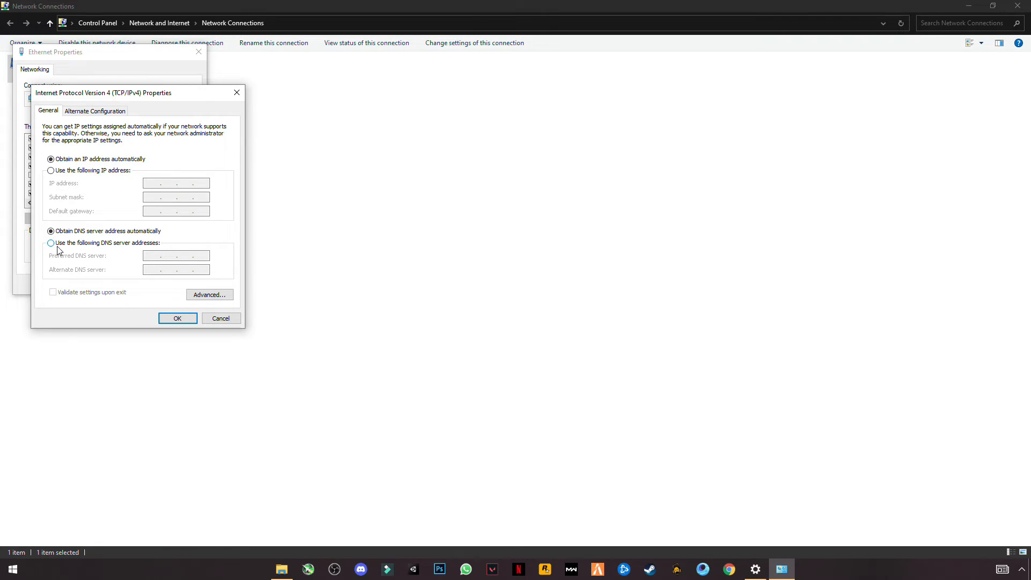
# Use DNS servers 1.1.1.1 preferred and 1.0.0.1 alternate, then save and close.
pyautogui.click(51, 242)
pyautogui.write('1.1.1.')
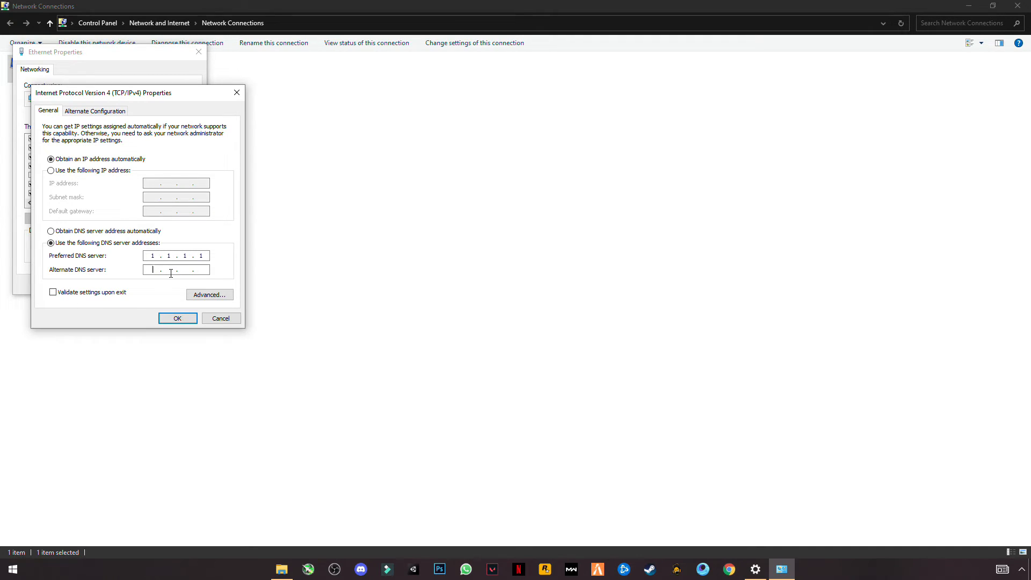
pyautogui.write('1.0.0.')
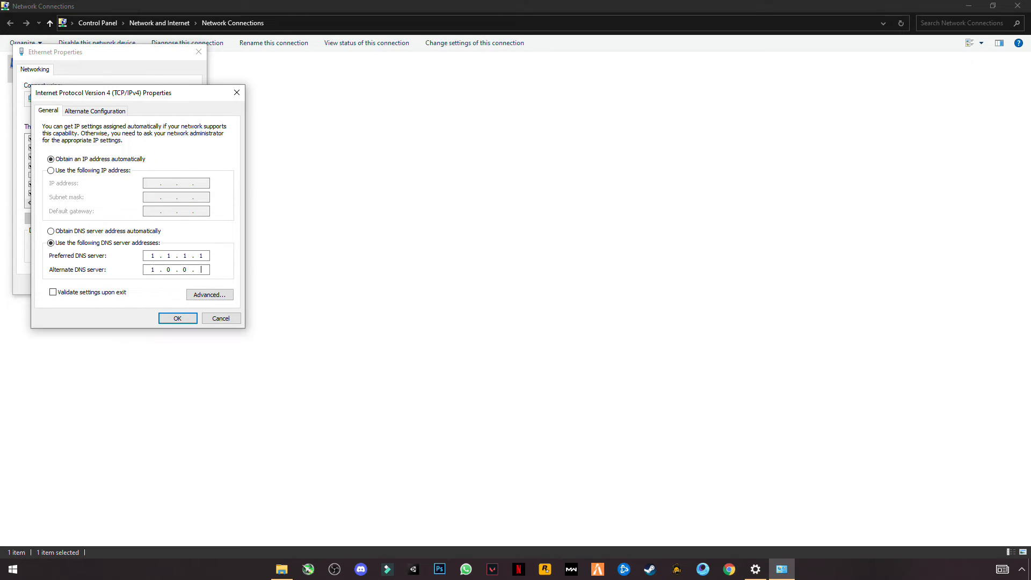
pyautogui.write('1')
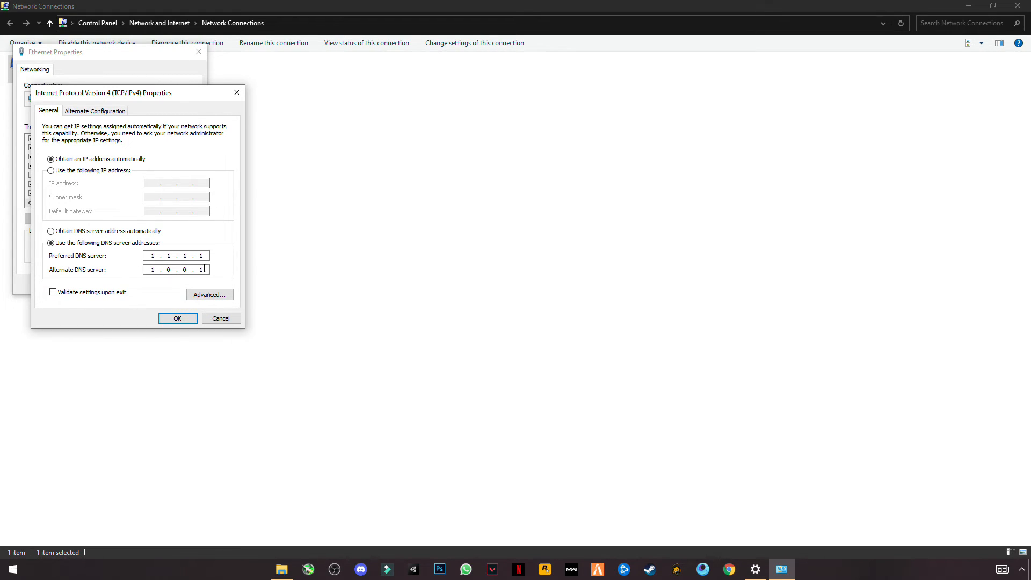
pyautogui.click(177, 318)
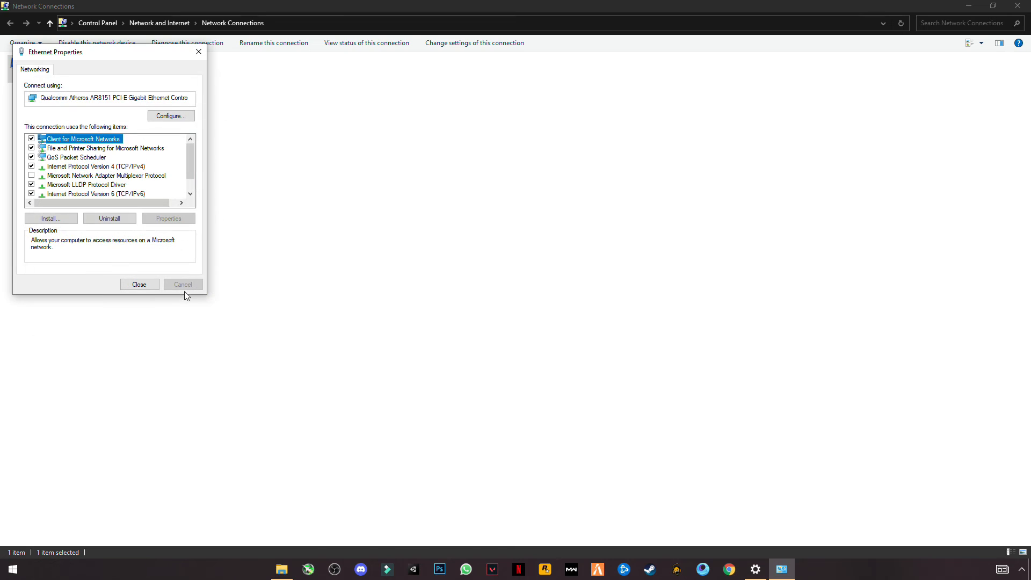
pyautogui.click(139, 284)
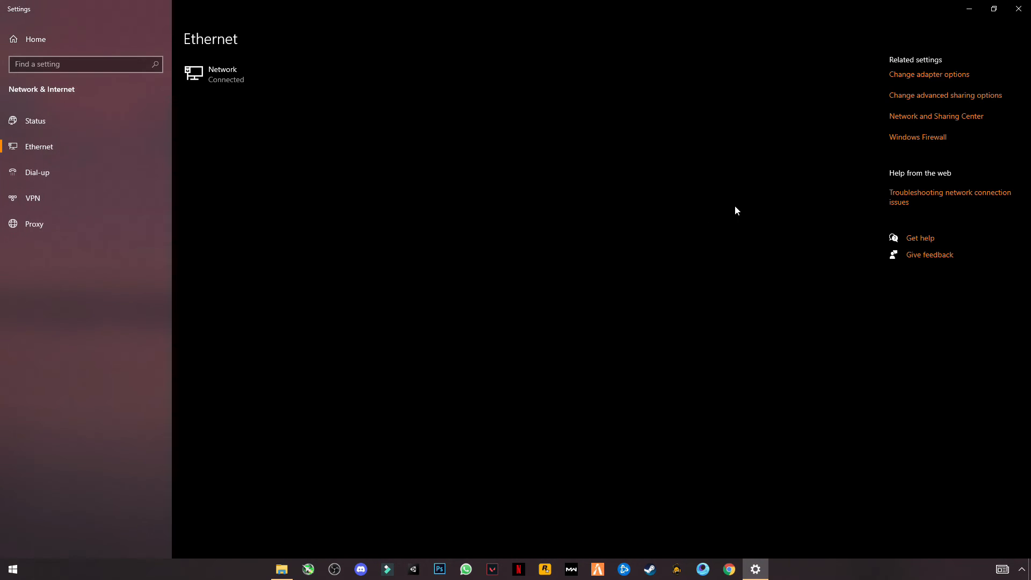